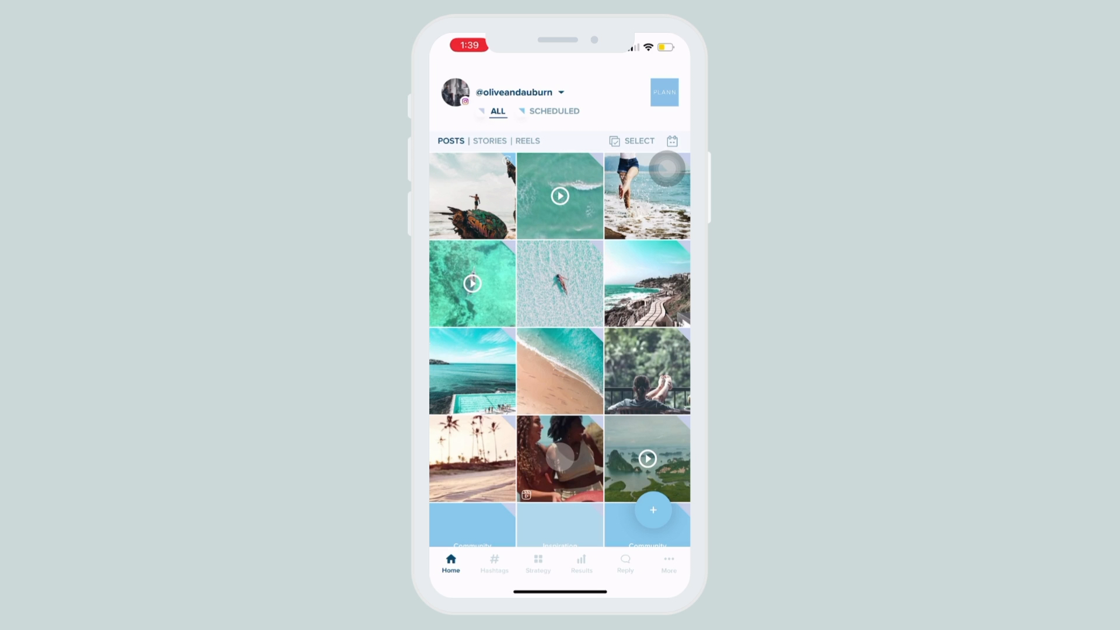
Open the Upload media sheet from the home posts grid.
click(652, 510)
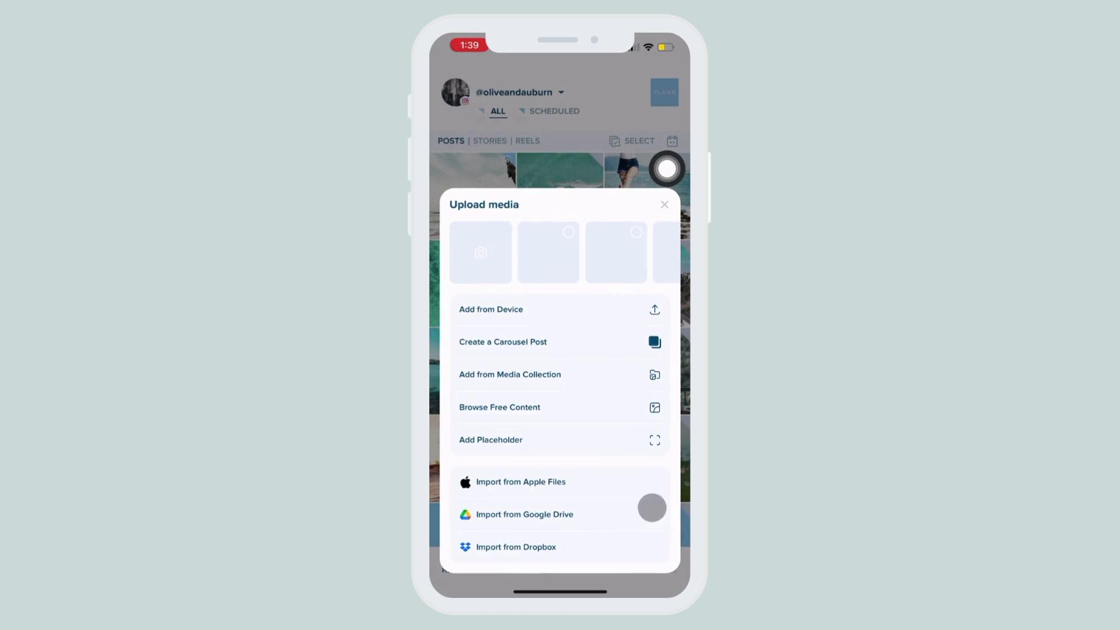
Pick the aerial waves-and-sand photo from Free Content 'Beach' and add a work-routine starter caption.
click(663, 204)
text(Be)
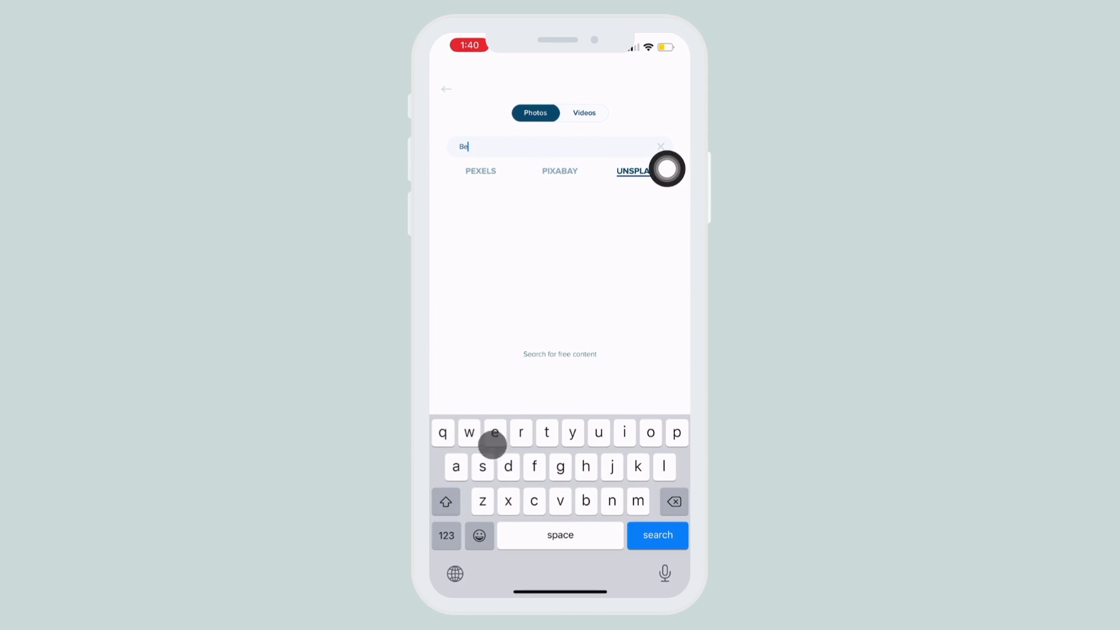
click(655, 535)
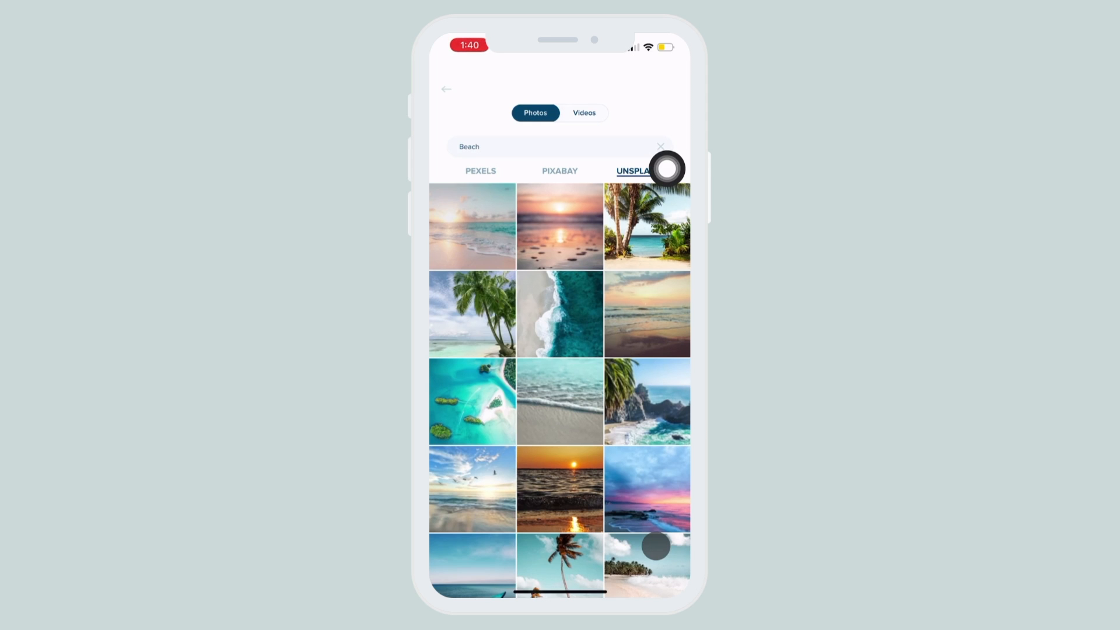
click(446, 89)
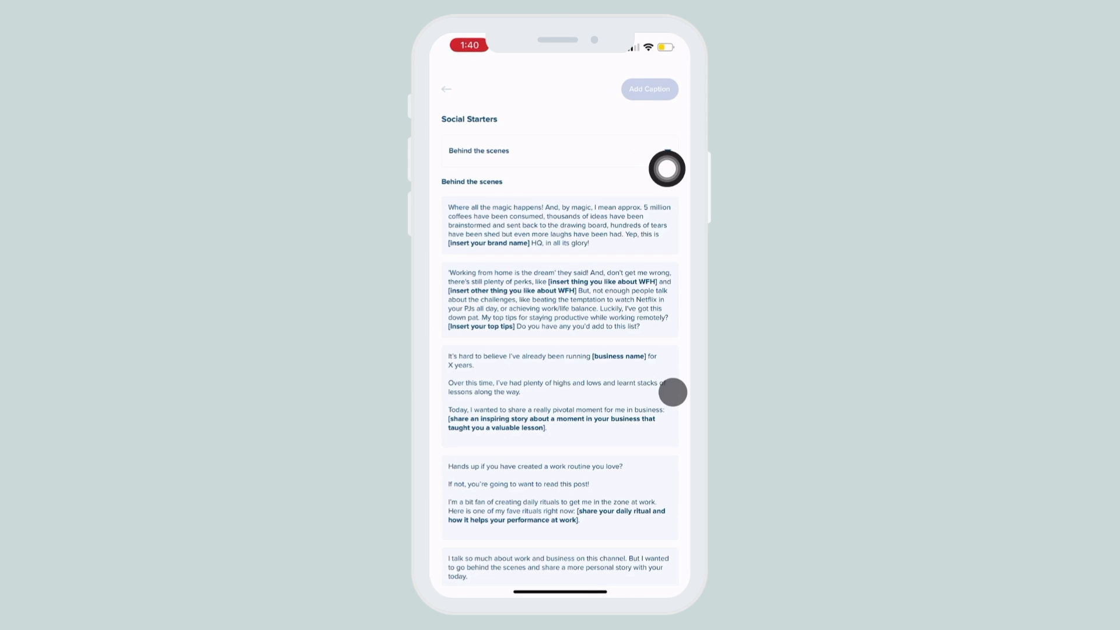
click(559, 493)
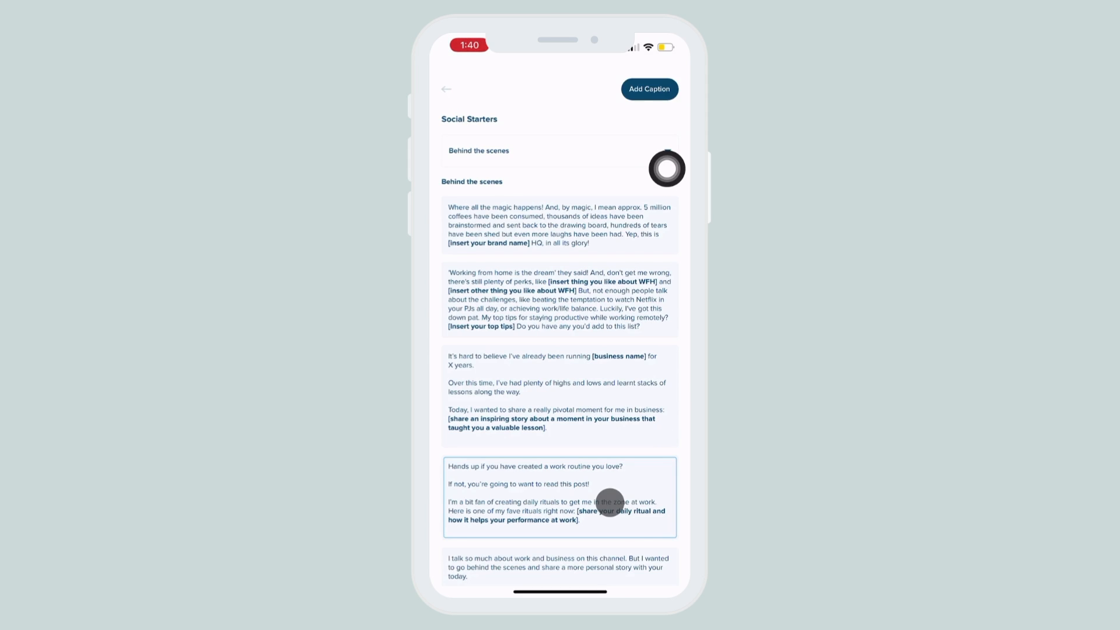
click(559, 495)
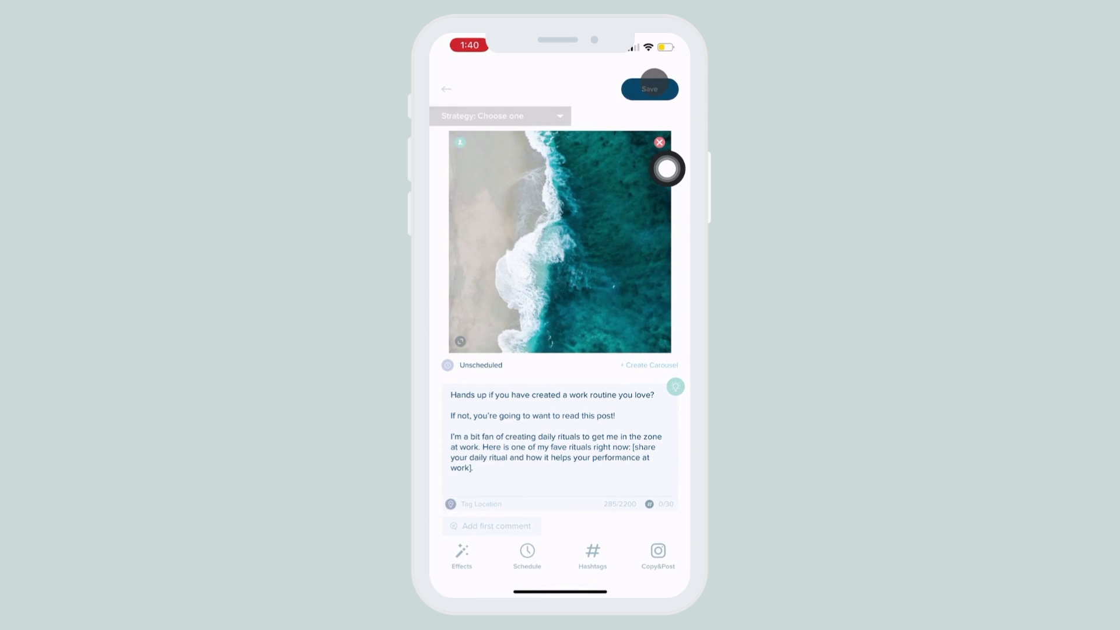
Schedule the post for Tue Jul 26, 4:40 PM and save it to the grid.
click(527, 556)
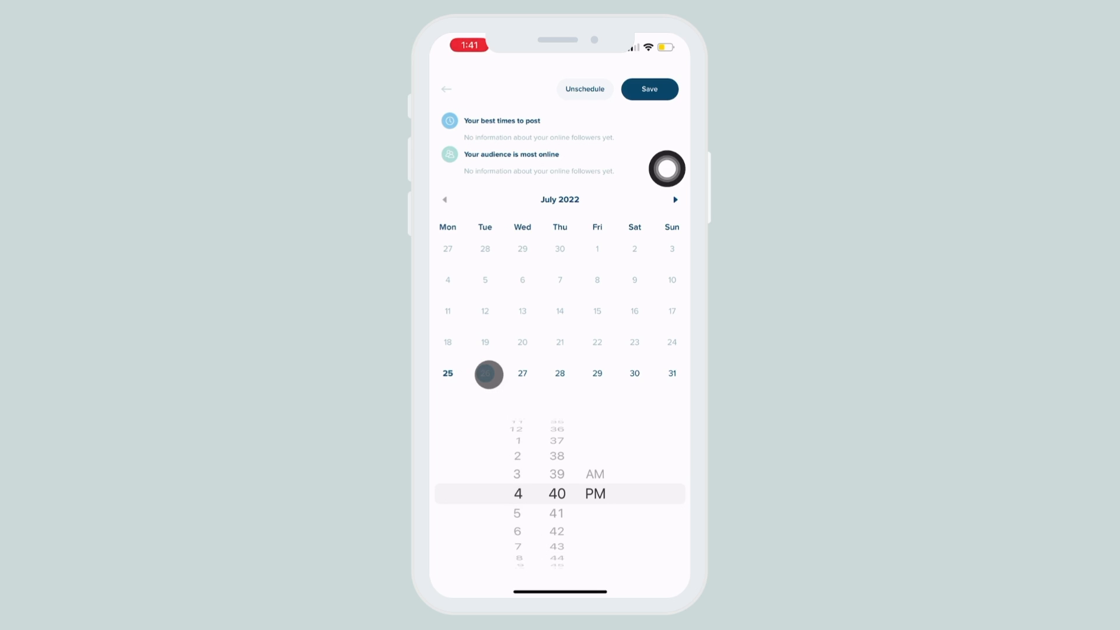
click(648, 89)
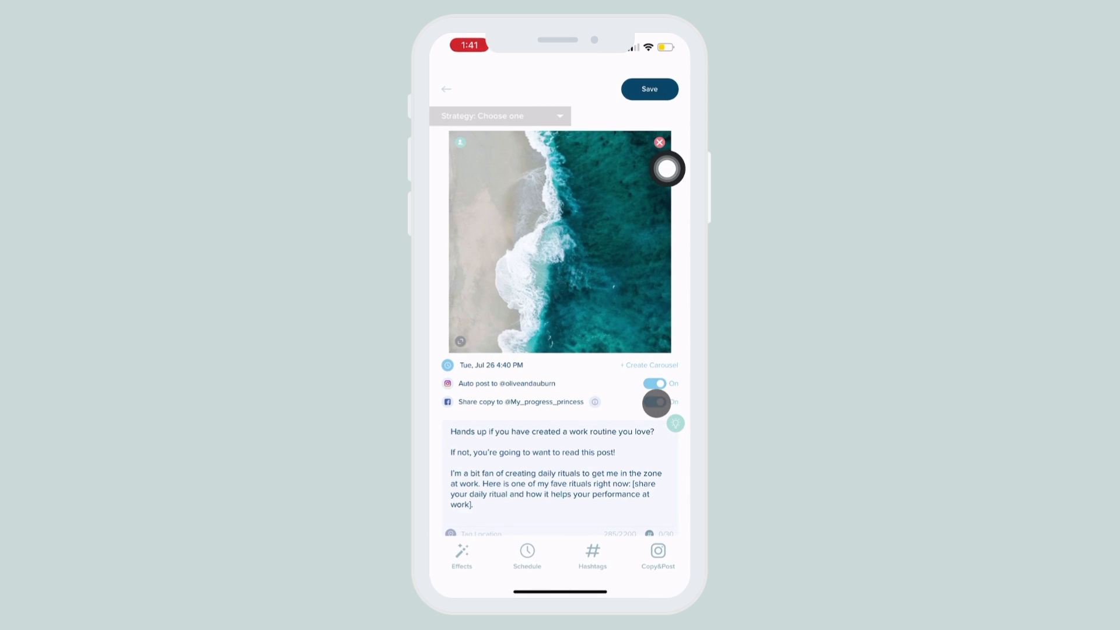
click(445, 89)
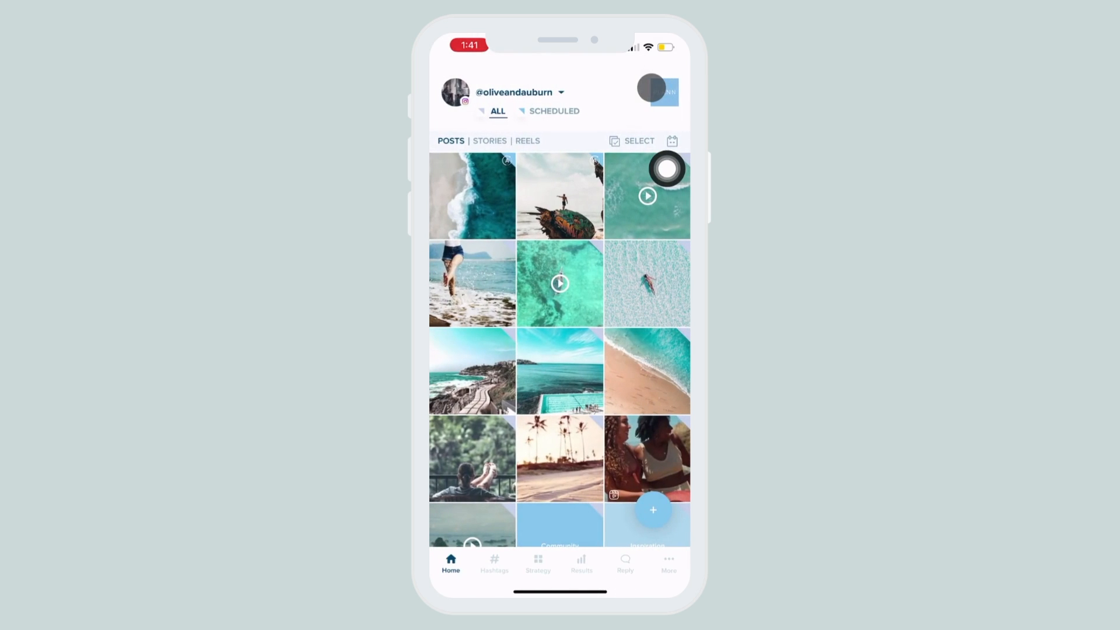